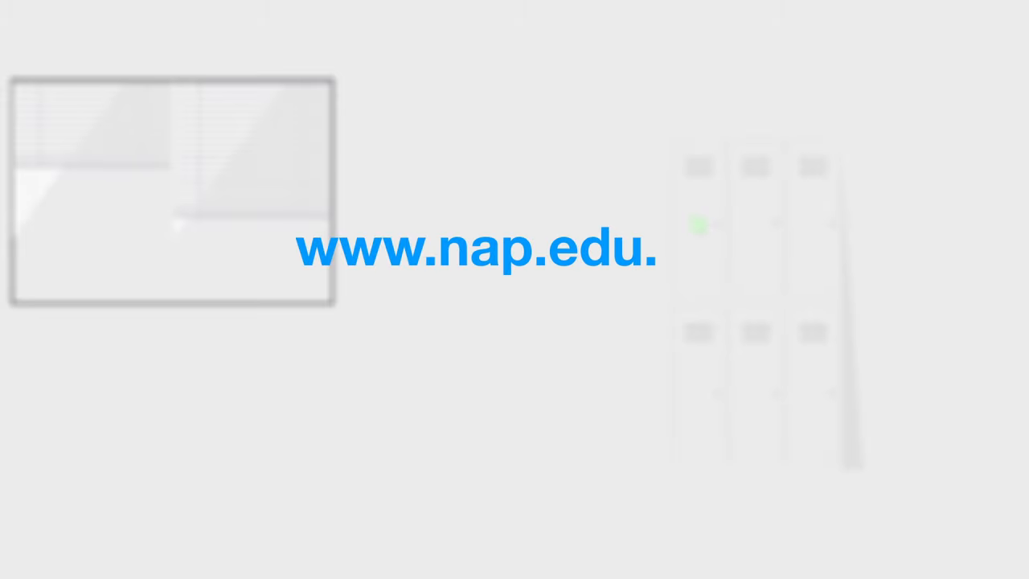
text(aun)
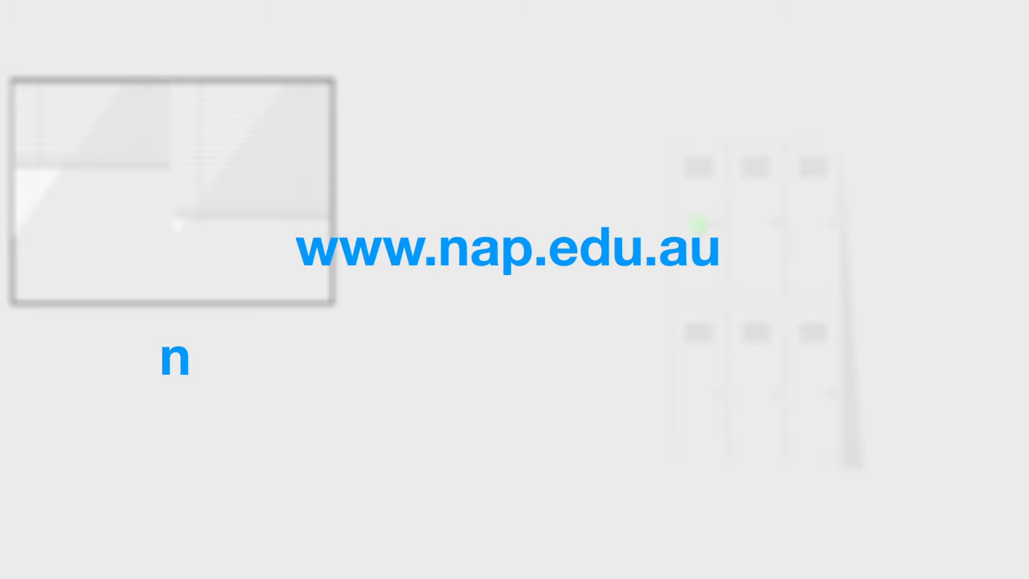